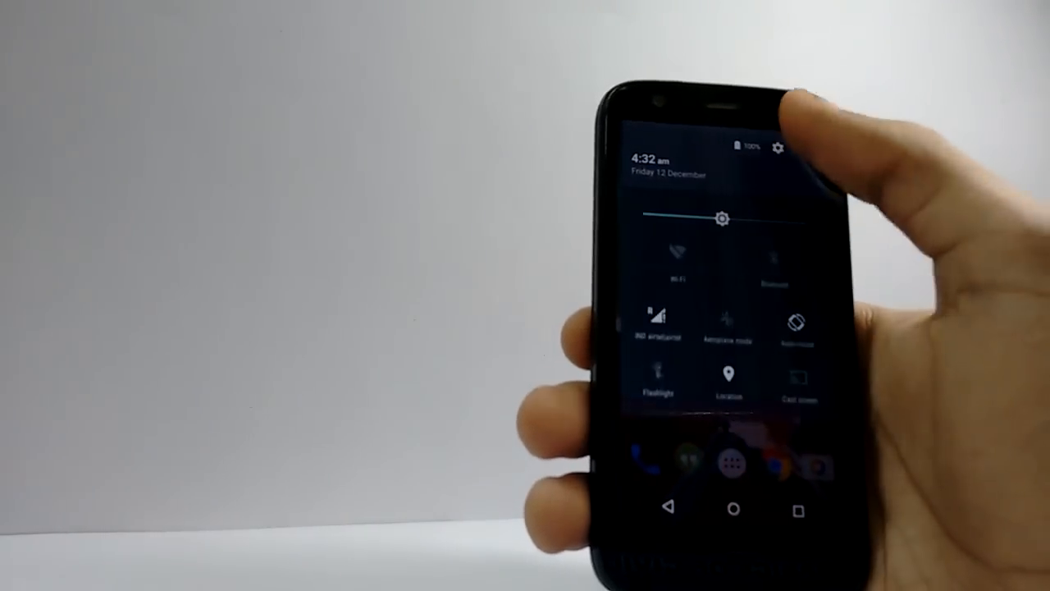
# Tap Build number in About phone, get the 'already a developer' confirmation, and go back to the settings list.
pyautogui.click(778, 147)
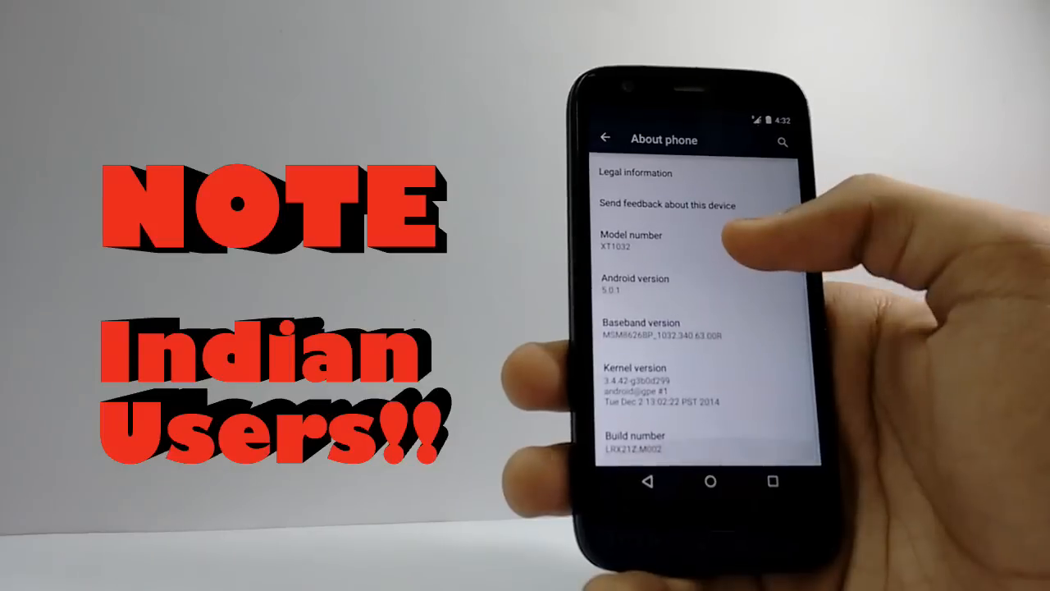
pyautogui.click(710, 482)
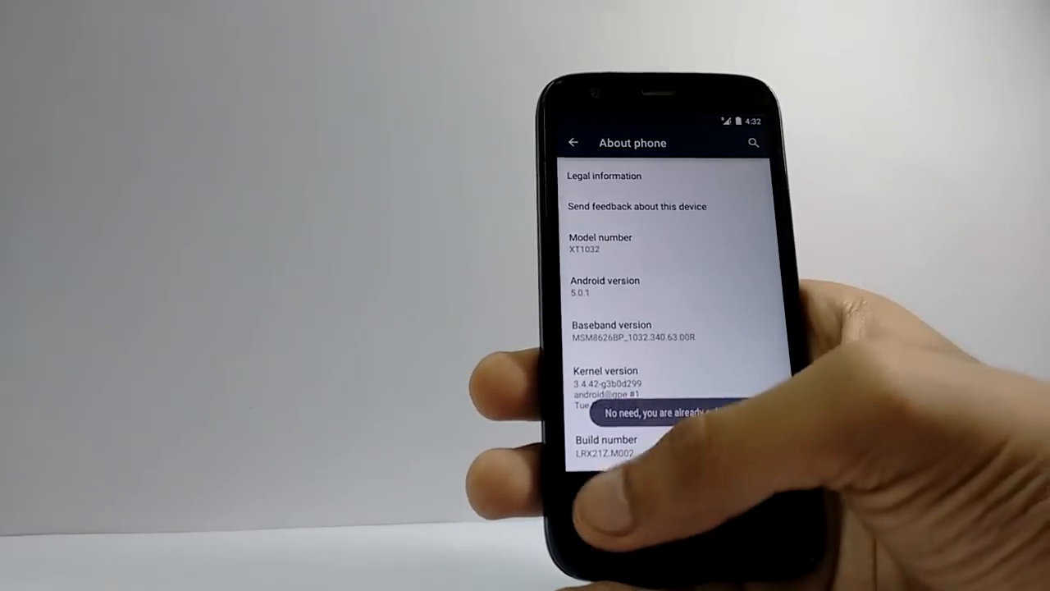
pyautogui.click(574, 141)
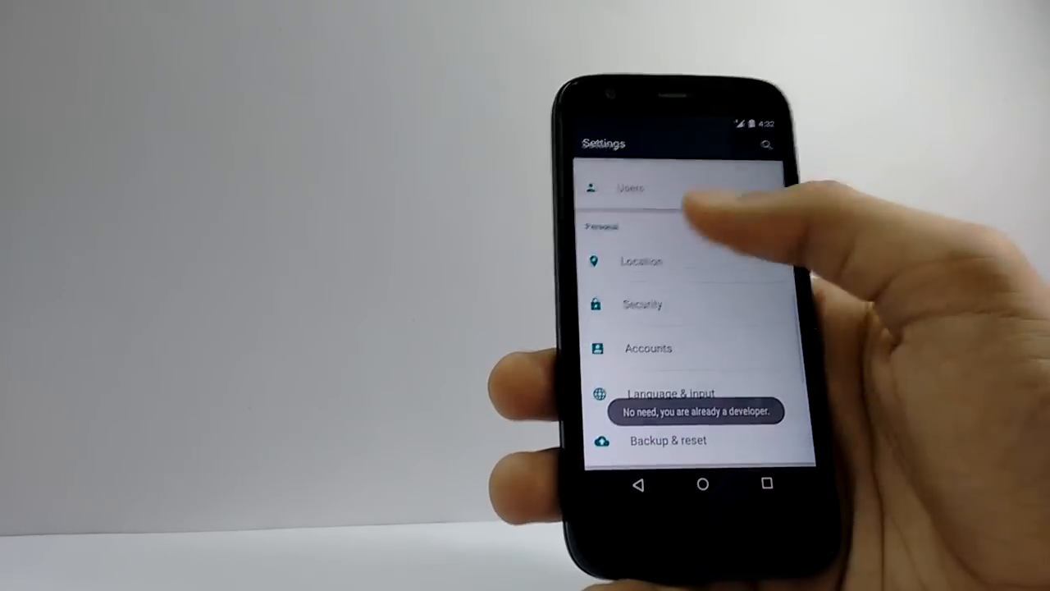